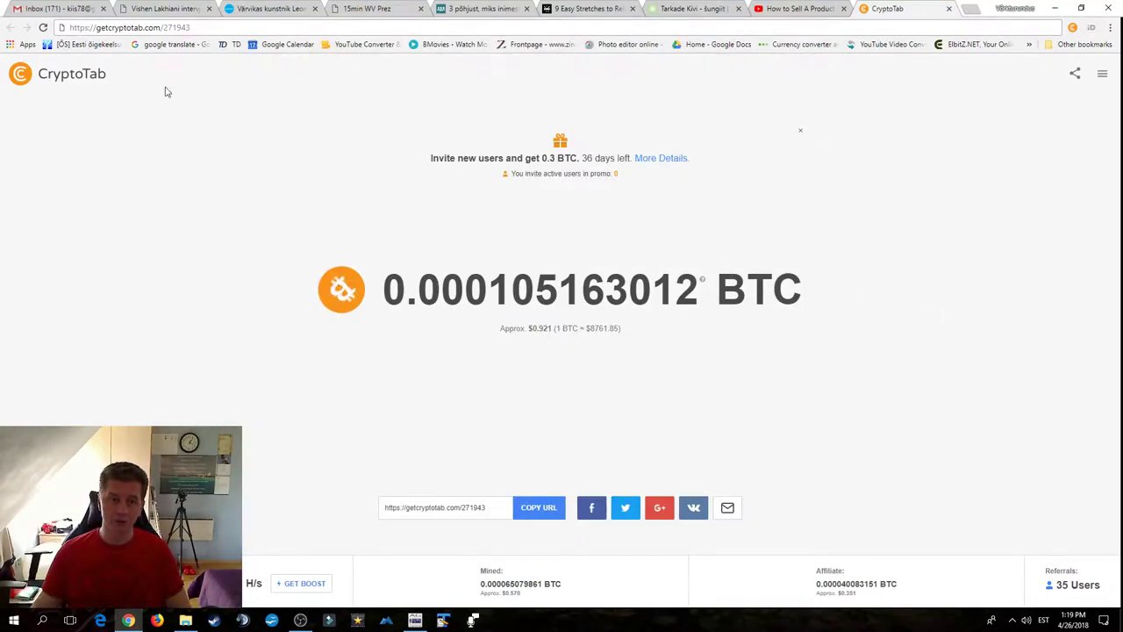
mouse_move(863, 354)
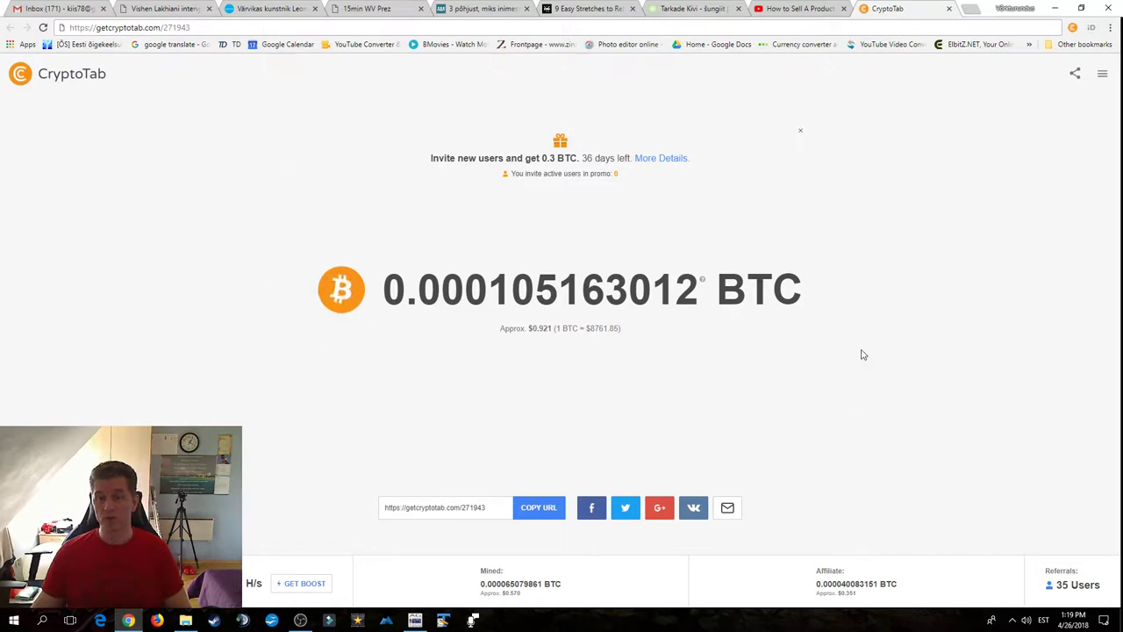
mouse_move(884, 221)
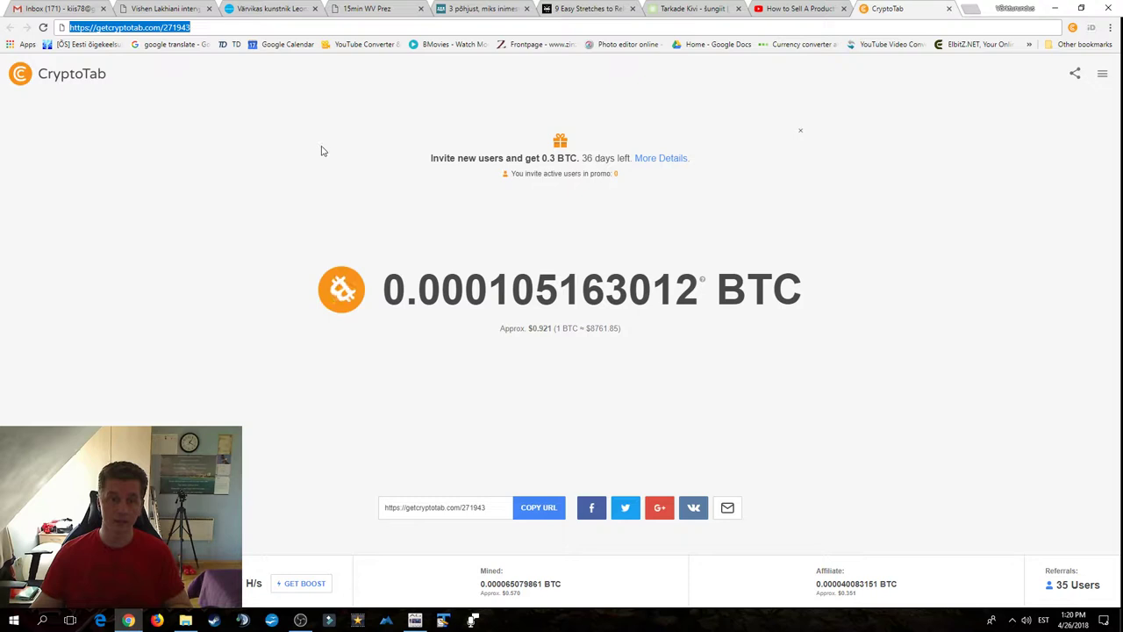
mouse_move(327, 114)
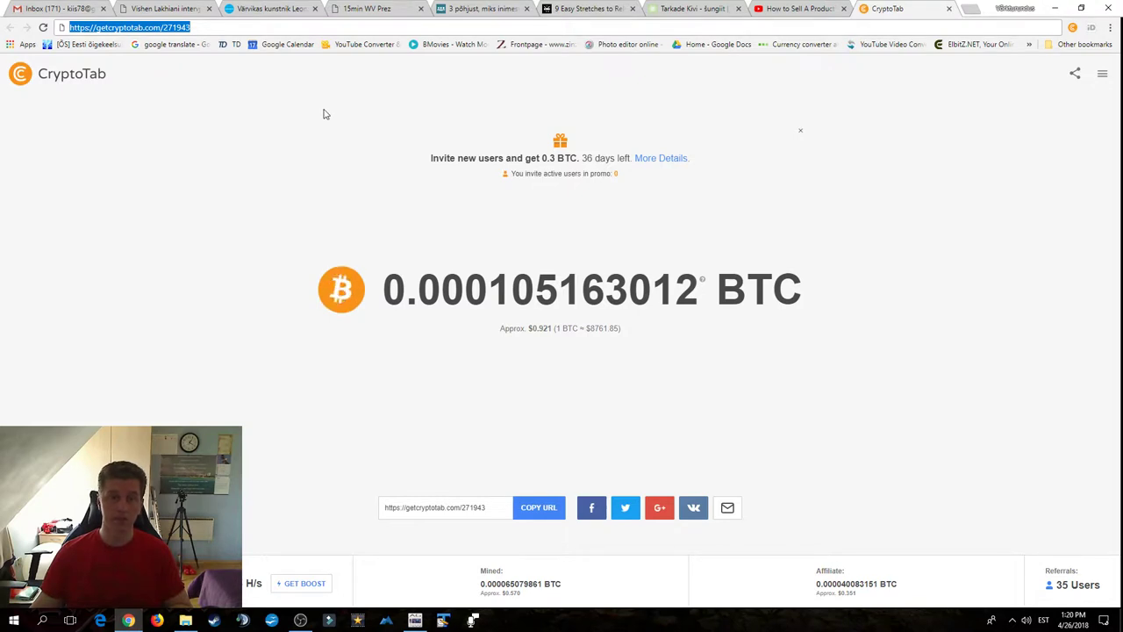
mouse_move(326, 123)
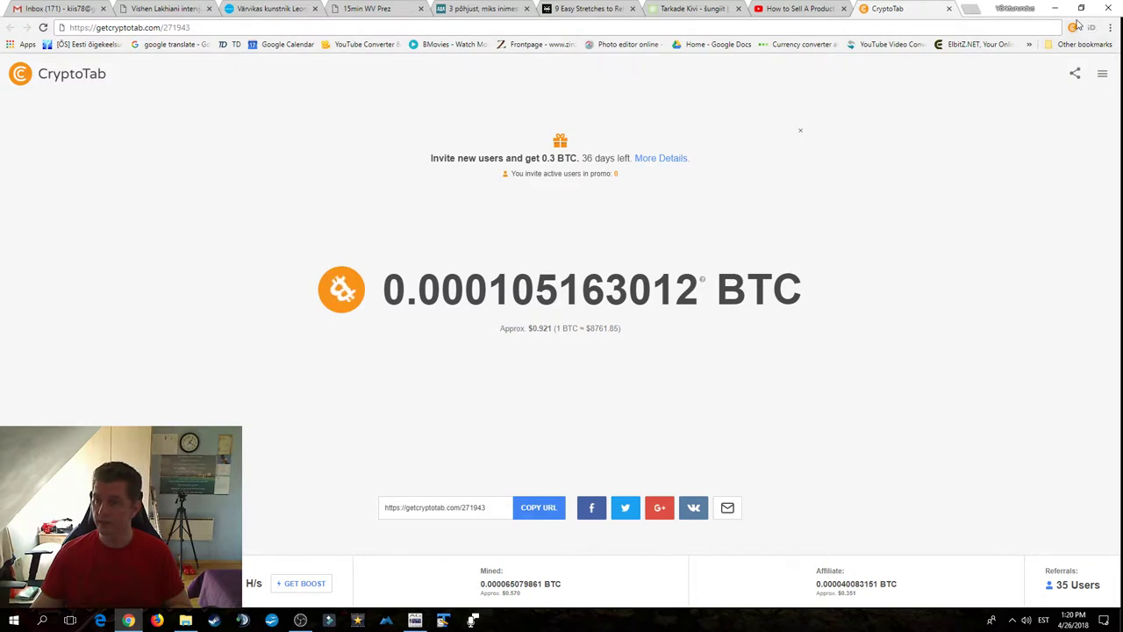
mouse_move(927, 161)
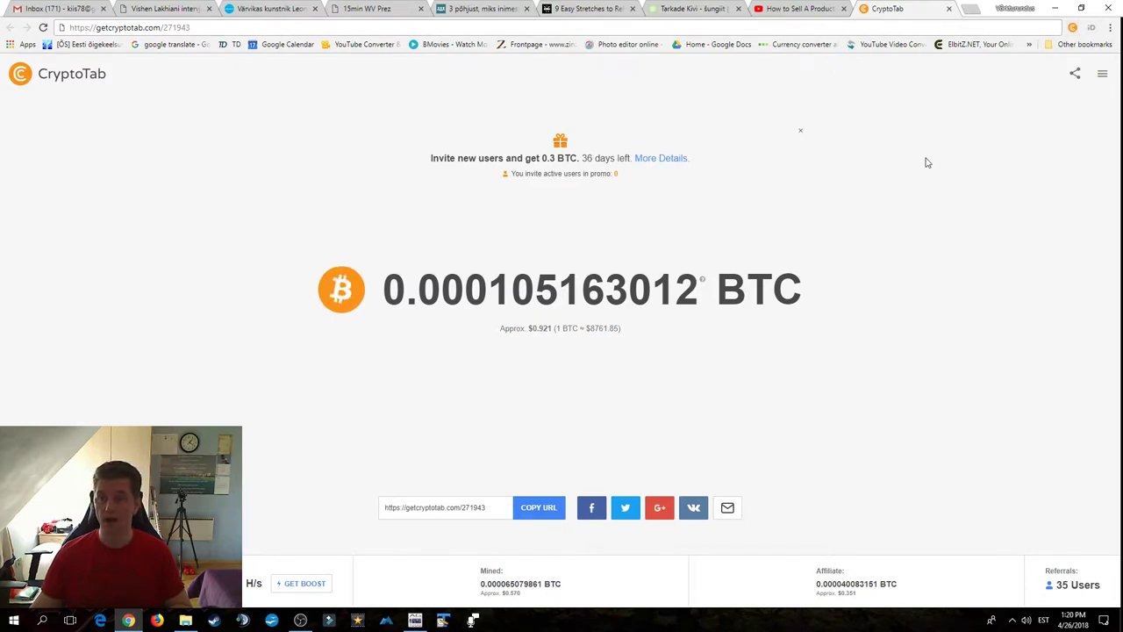
mouse_move(851, 176)
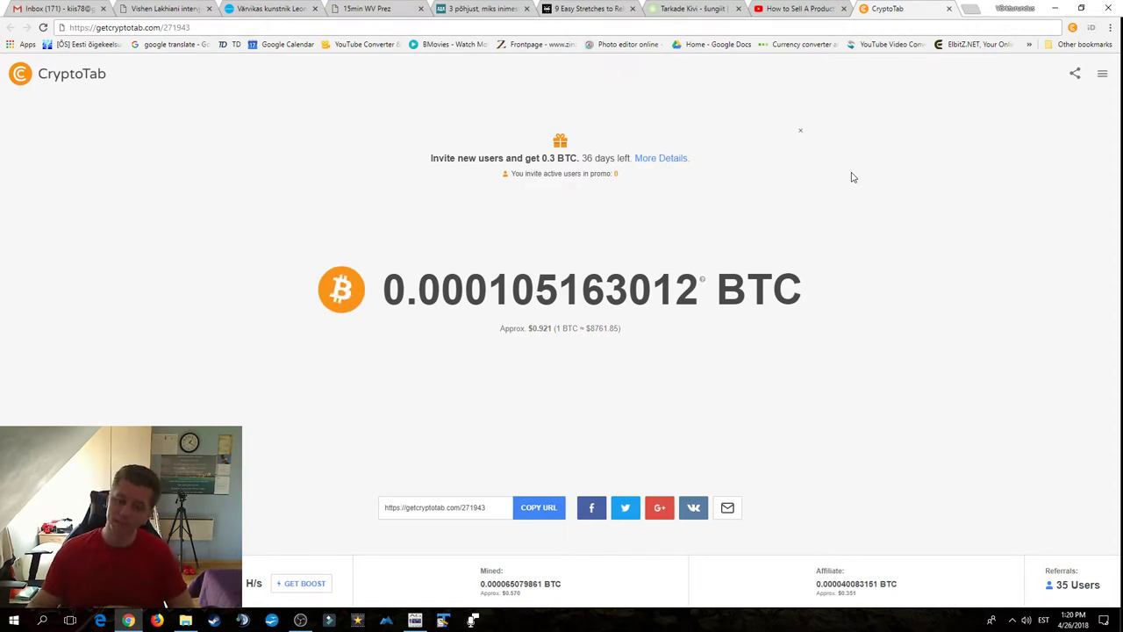
mouse_move(884, 236)
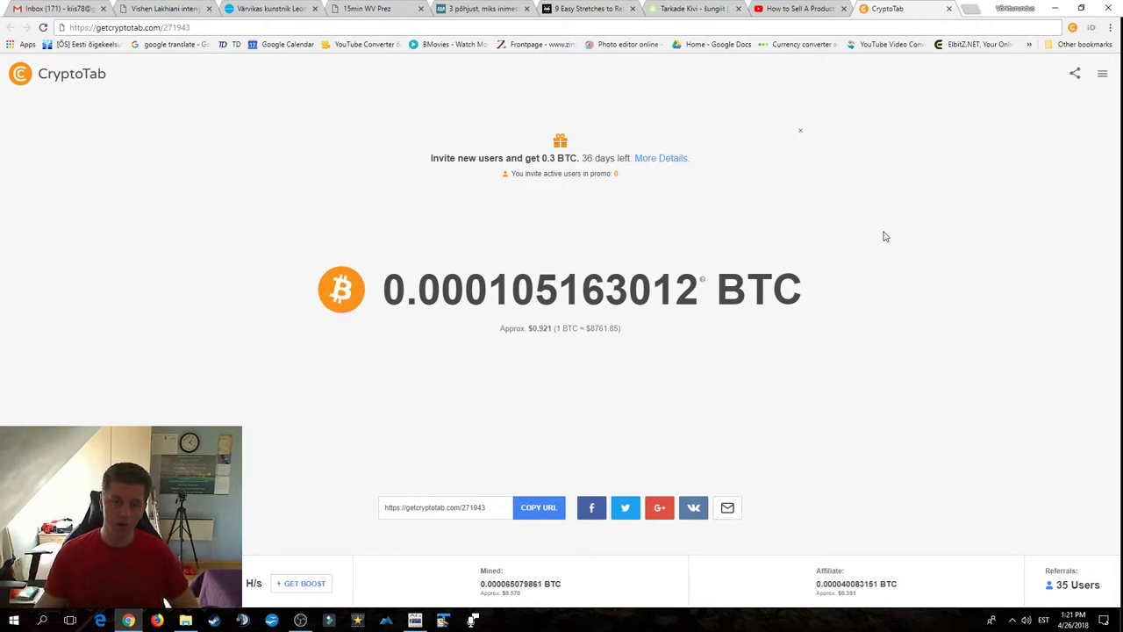
mouse_move(906, 179)
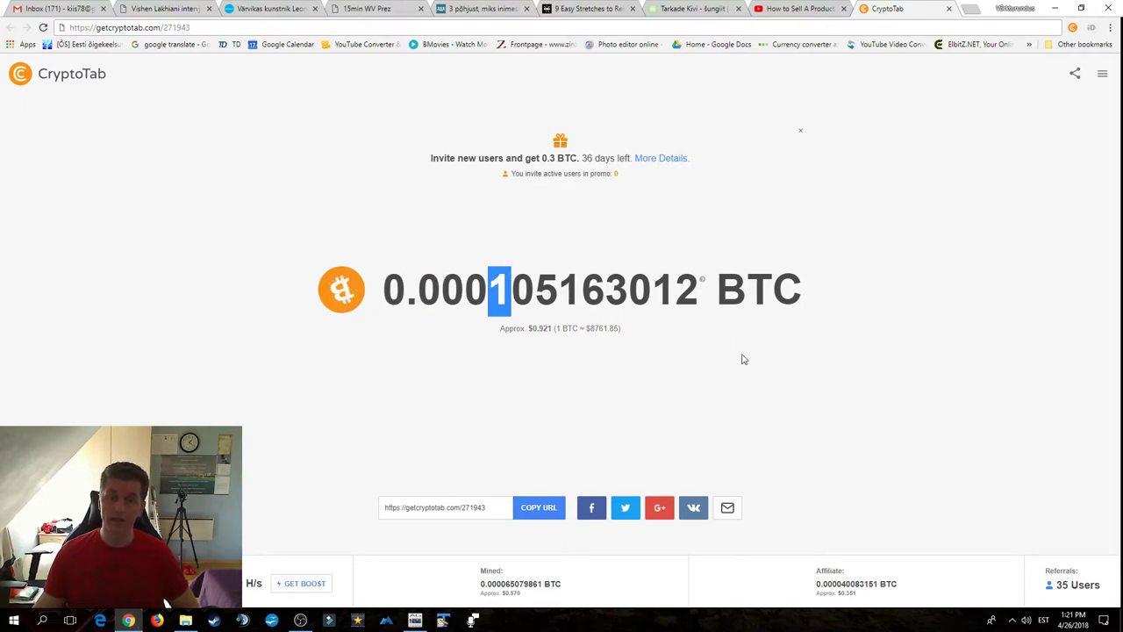
triple_click(562, 289)
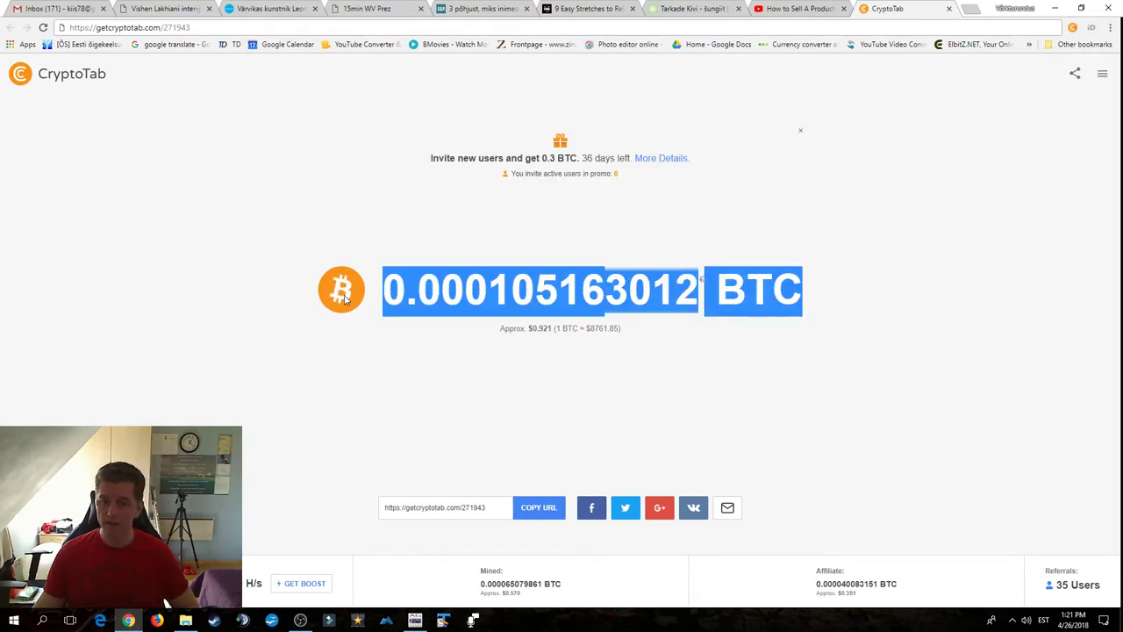
click(839, 298)
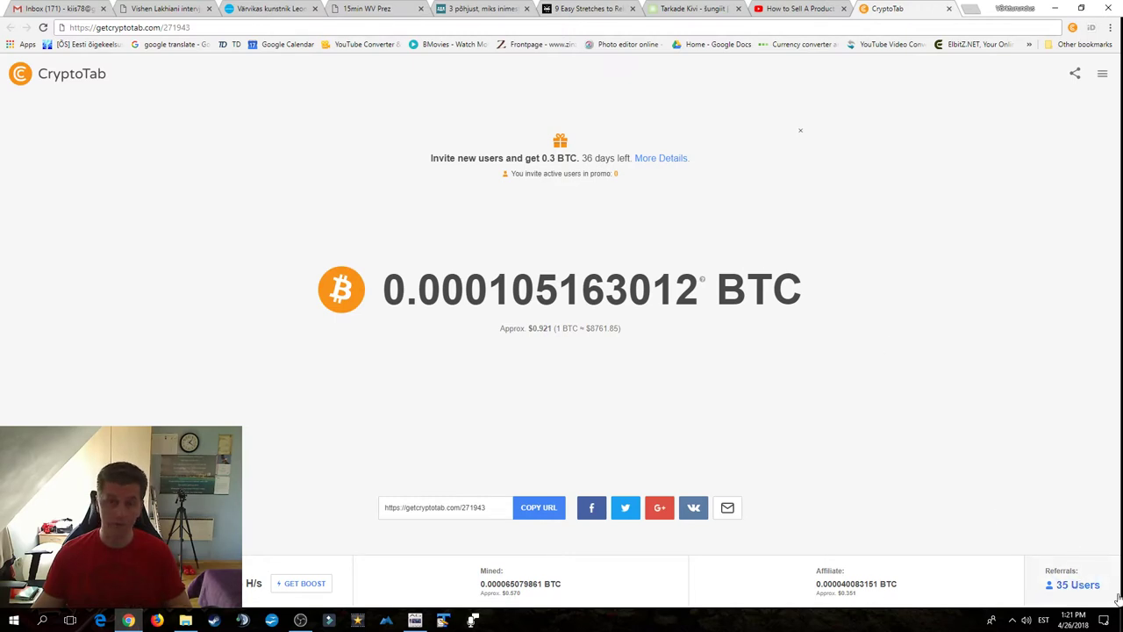
mouse_move(816, 351)
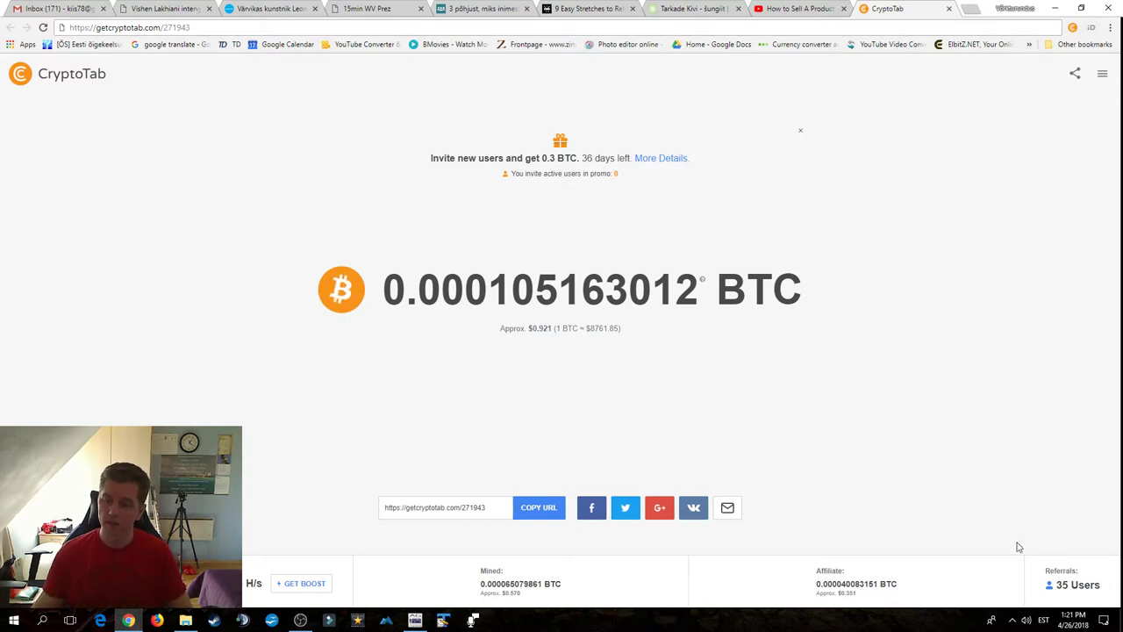
mouse_move(1077, 585)
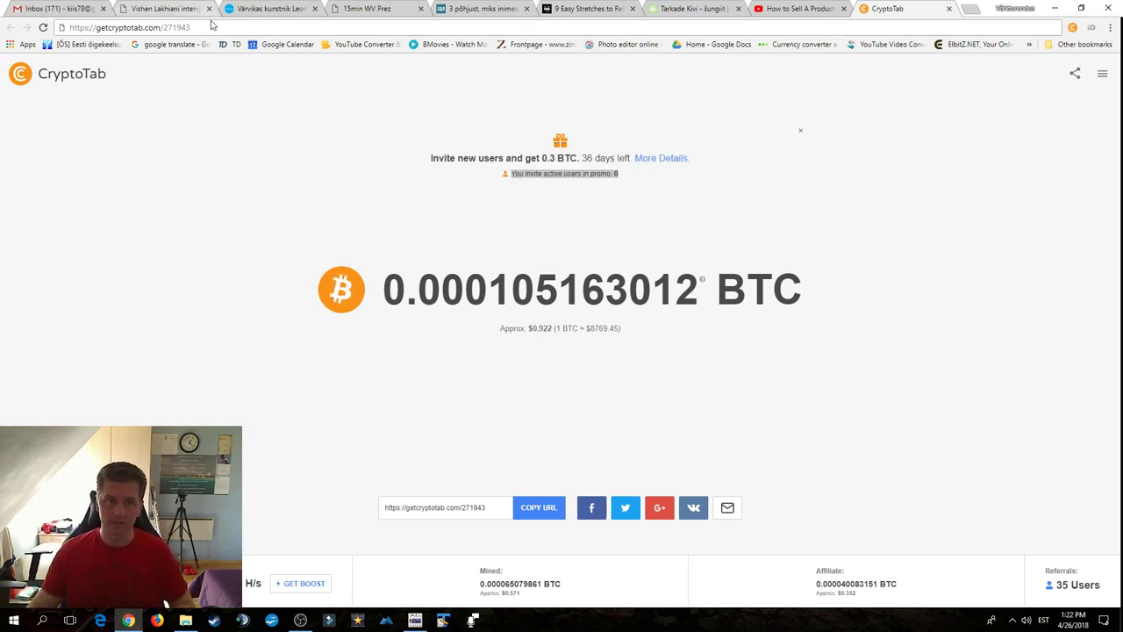
Select the referral page's full web address in the address bar
click(123, 28)
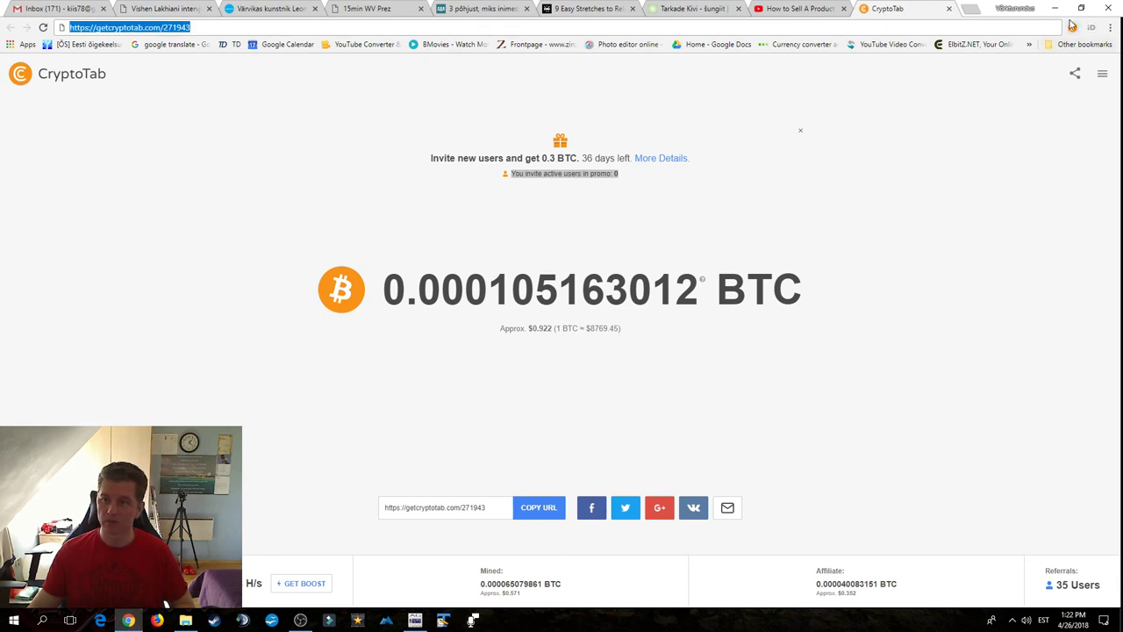